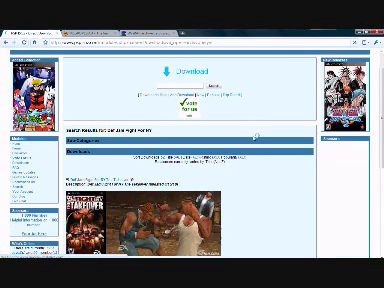
scroll(down, 3)
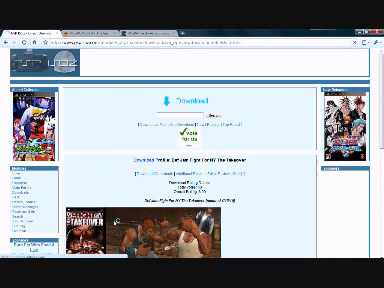
scroll(down, 3)
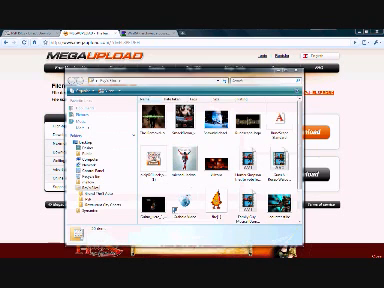
scroll(down, 3)
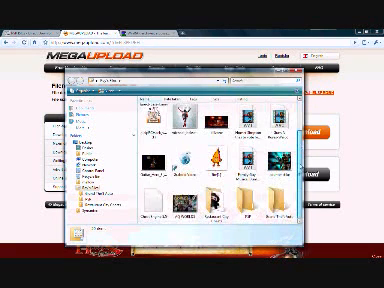